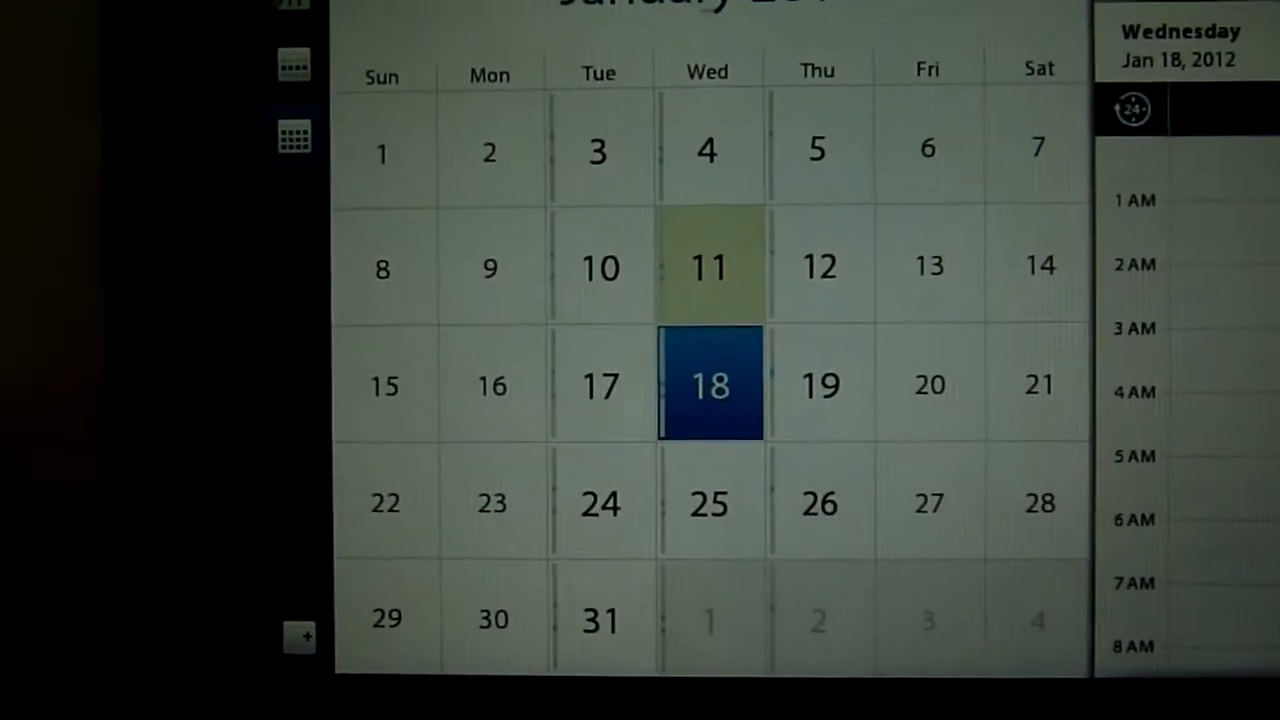
# - Review the meeting agenda for January 10, then select January 24 to see its meetings
pyautogui.click(588, 244)
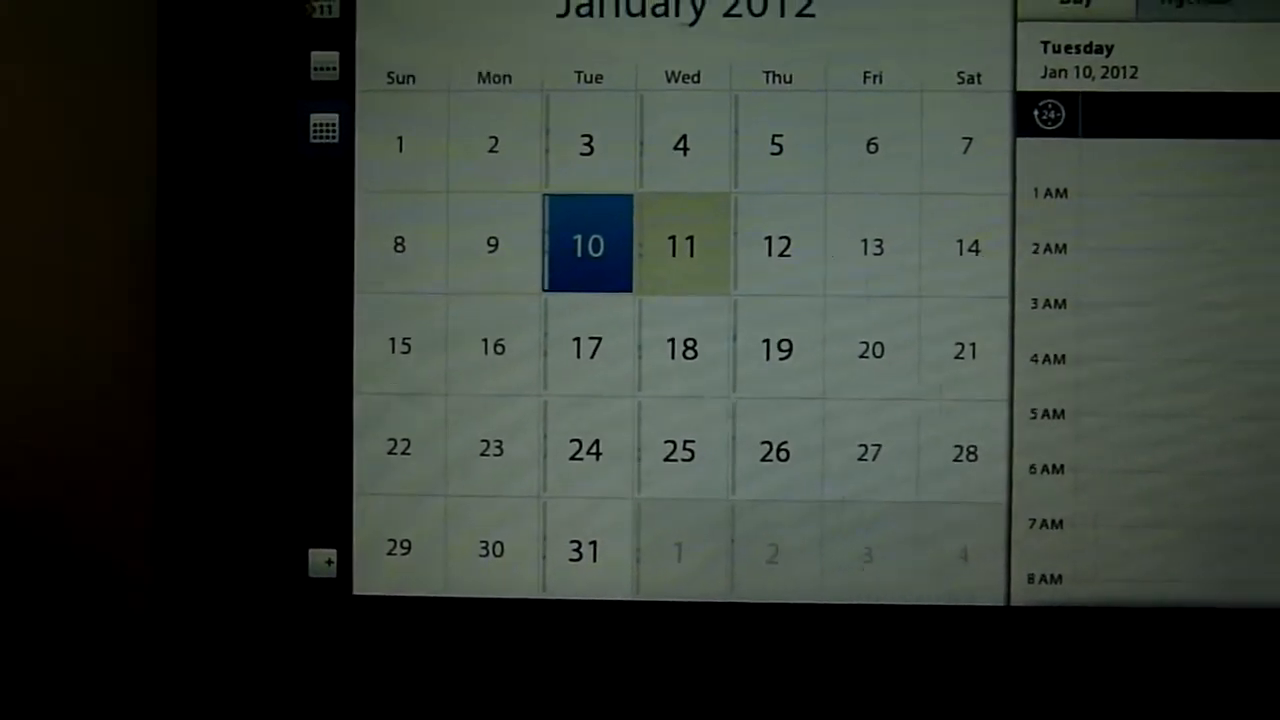
pyautogui.click(588, 244)
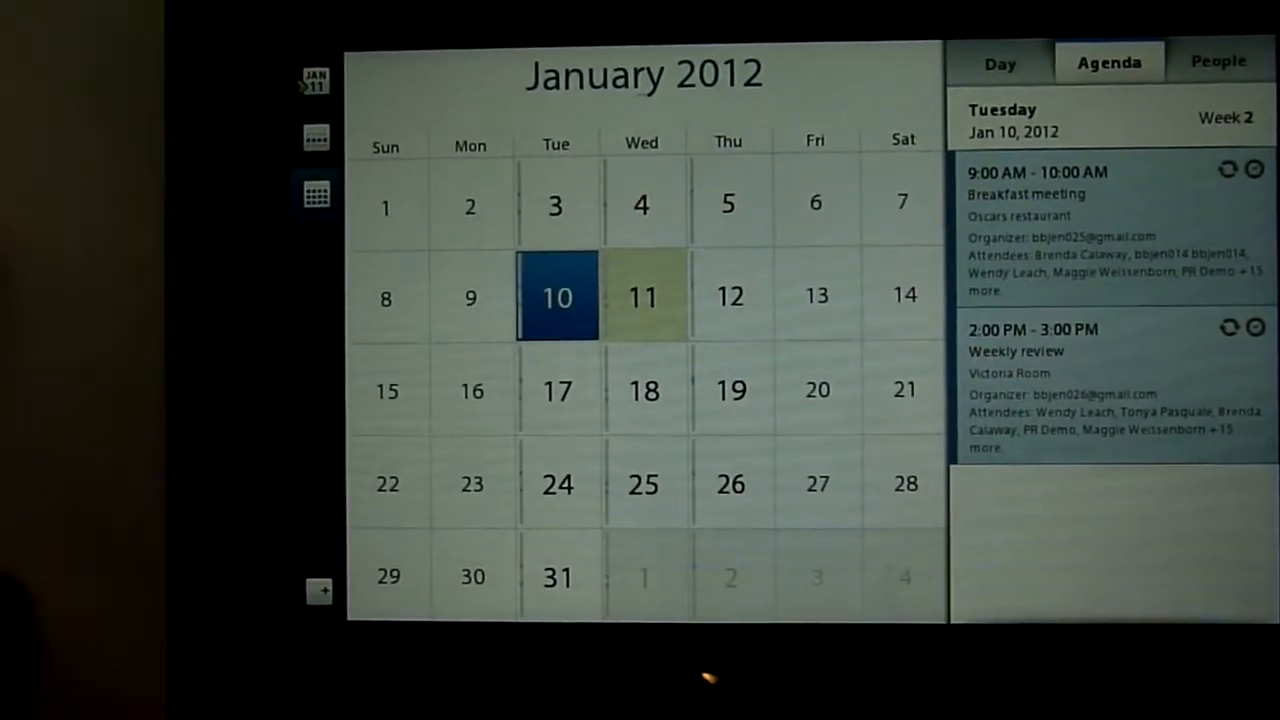
pyautogui.click(384, 298)
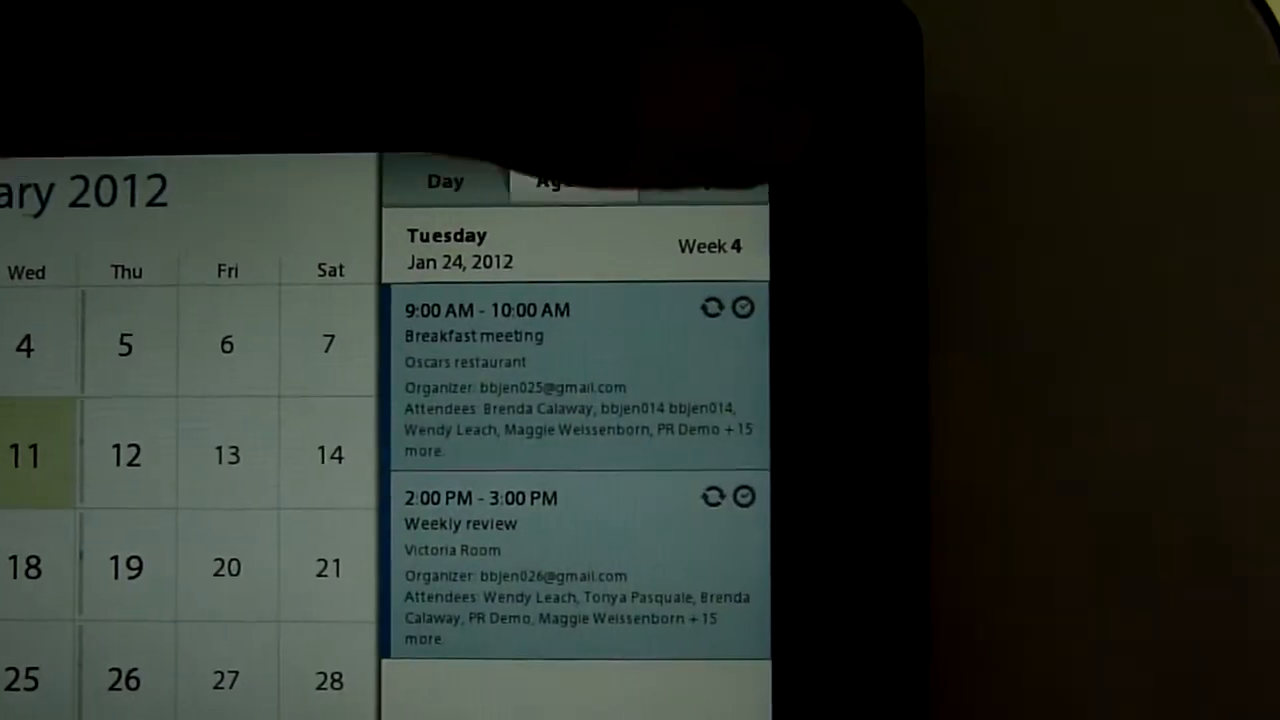
# - Show the people being met on January 24, then switch to Week view for January 22–28, 2012
pyautogui.click(732, 130)
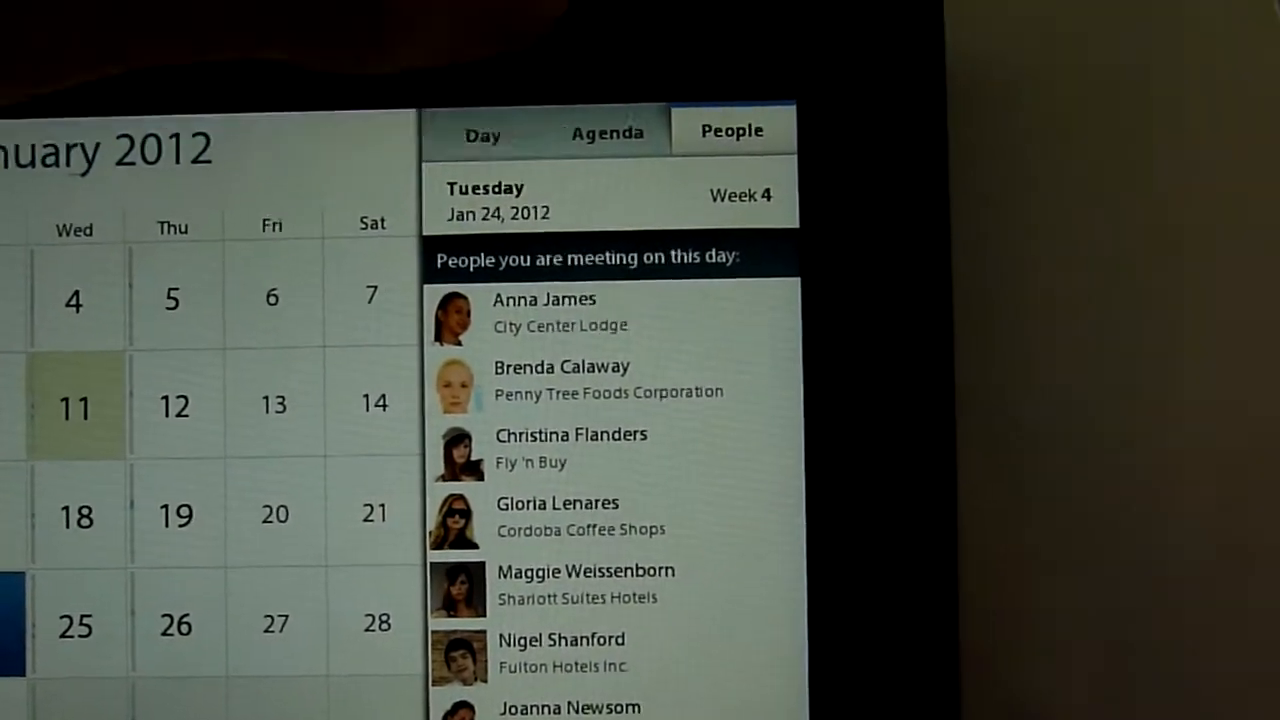
pyautogui.click(480, 132)
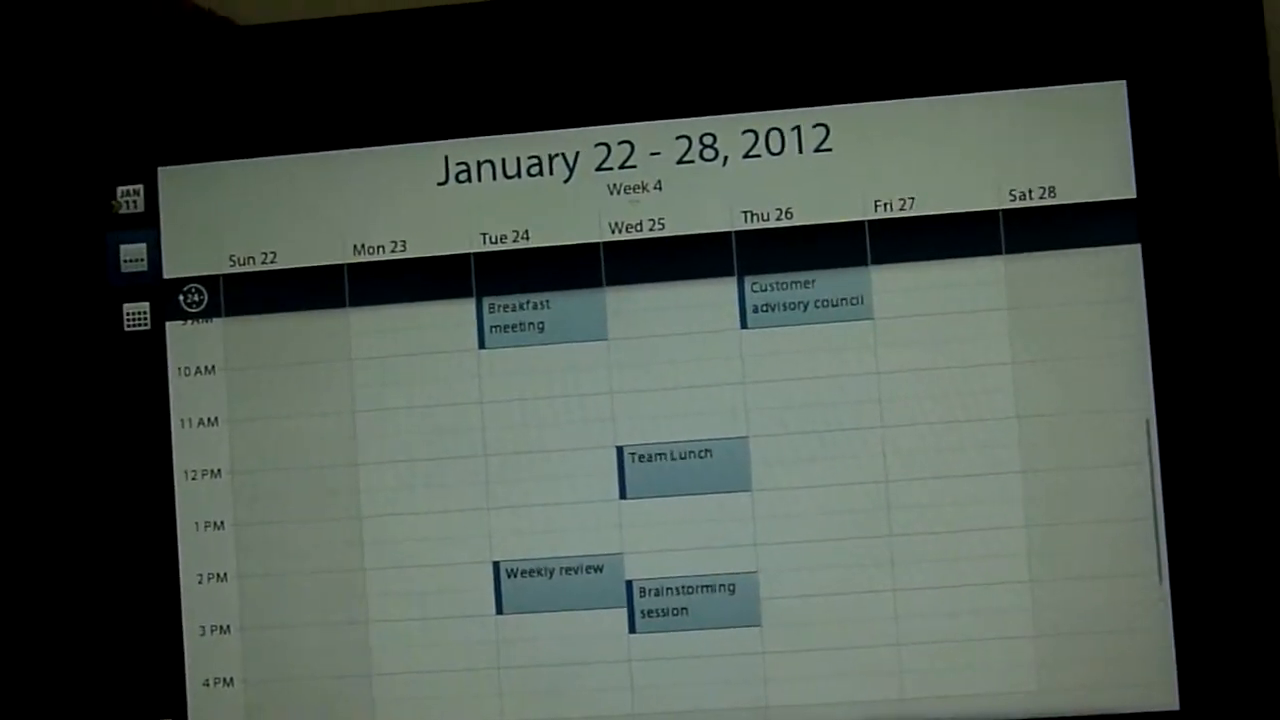
# - Switch to the email inbox and open the Google Calendar Breakfast meeting reminder
pyautogui.click(130, 316)
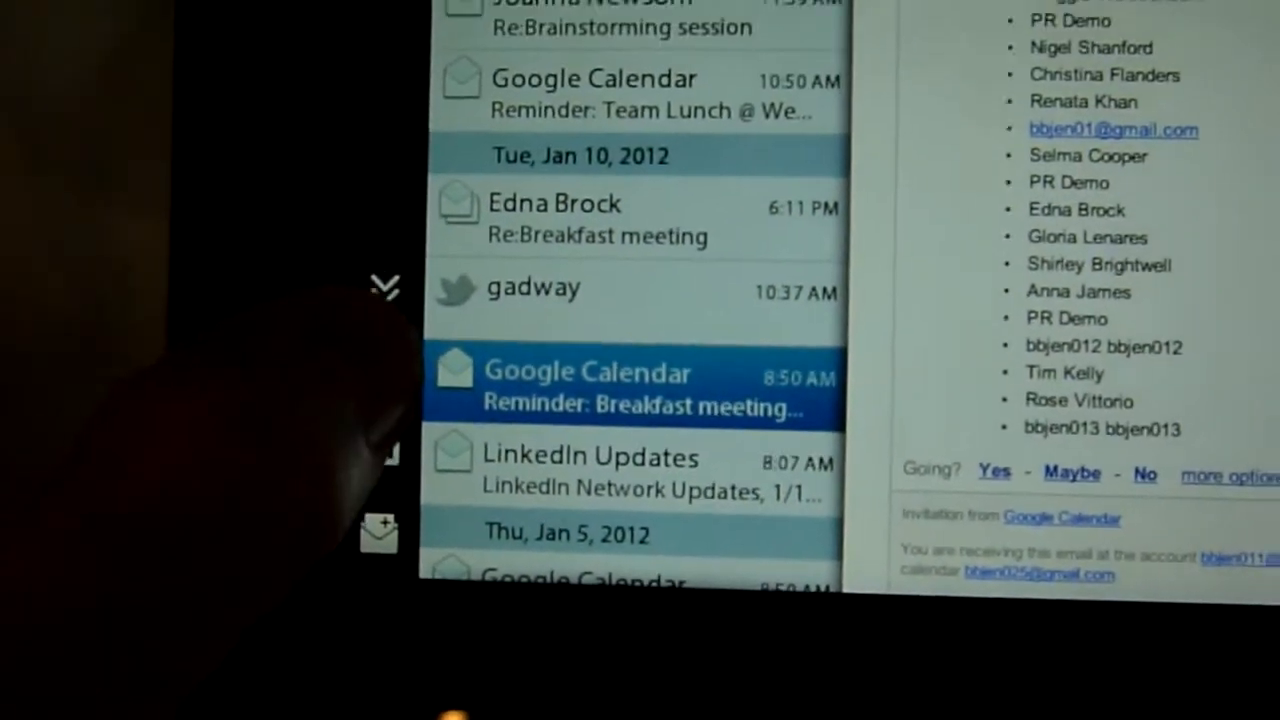
# - Start a blank new message from the LinkedIn – Edna Brock account
pyautogui.click(636, 388)
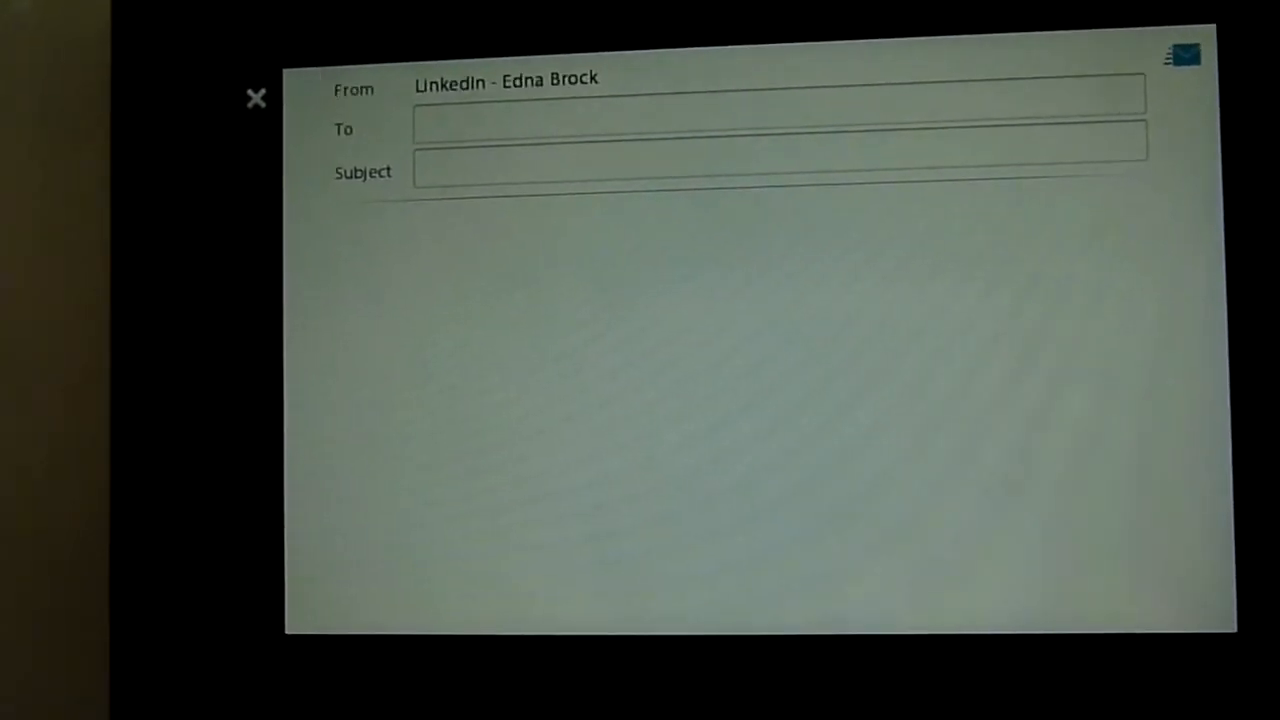
# - Focus the To field so the keyboard and rich-text formatting toolbar appear
pyautogui.click(256, 98)
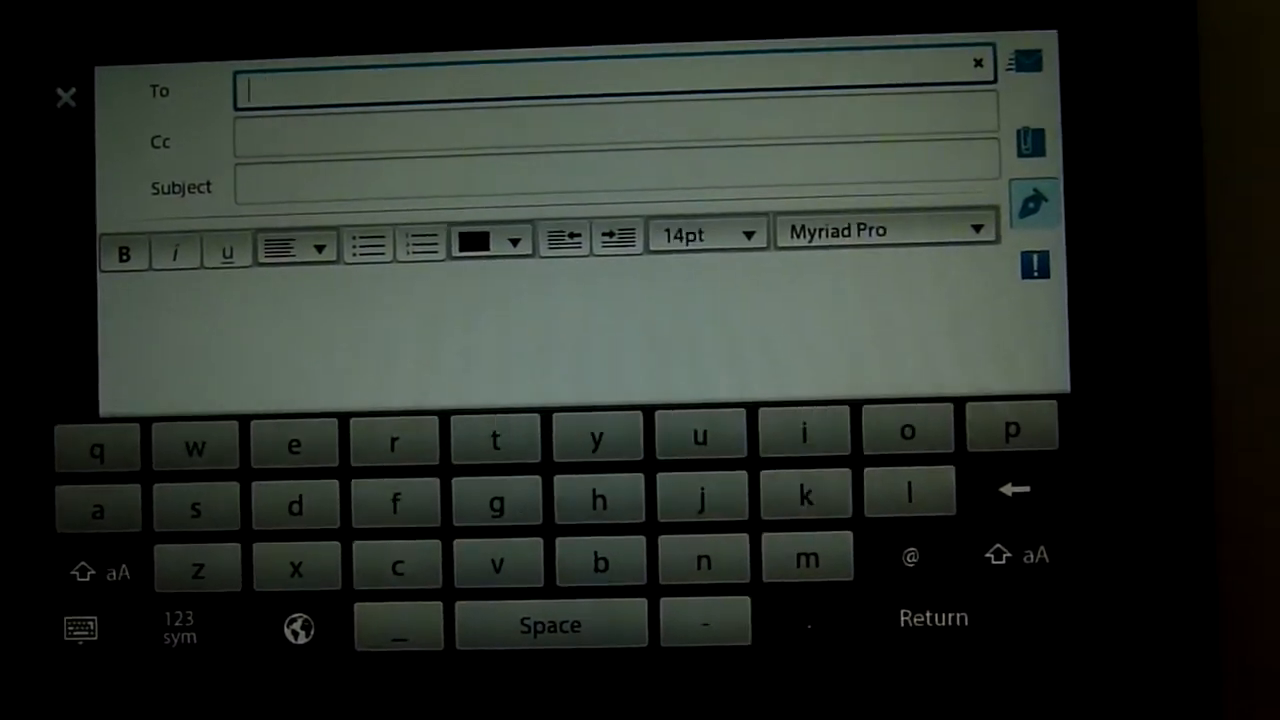
pyautogui.write('vbcdfvxfx')
pyautogui.click(584, 340)
pyautogui.write('Gsrfsvzcfsc. Vcd')
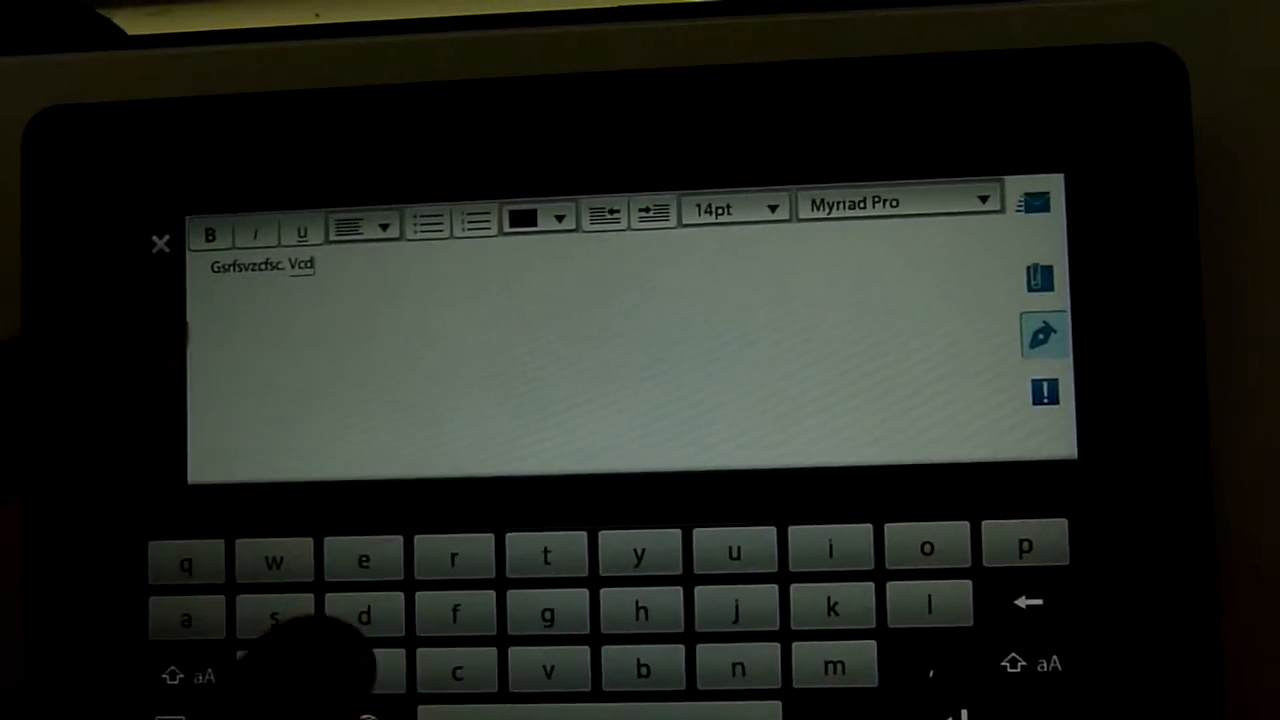
pyautogui.write('cbxfbzfv')
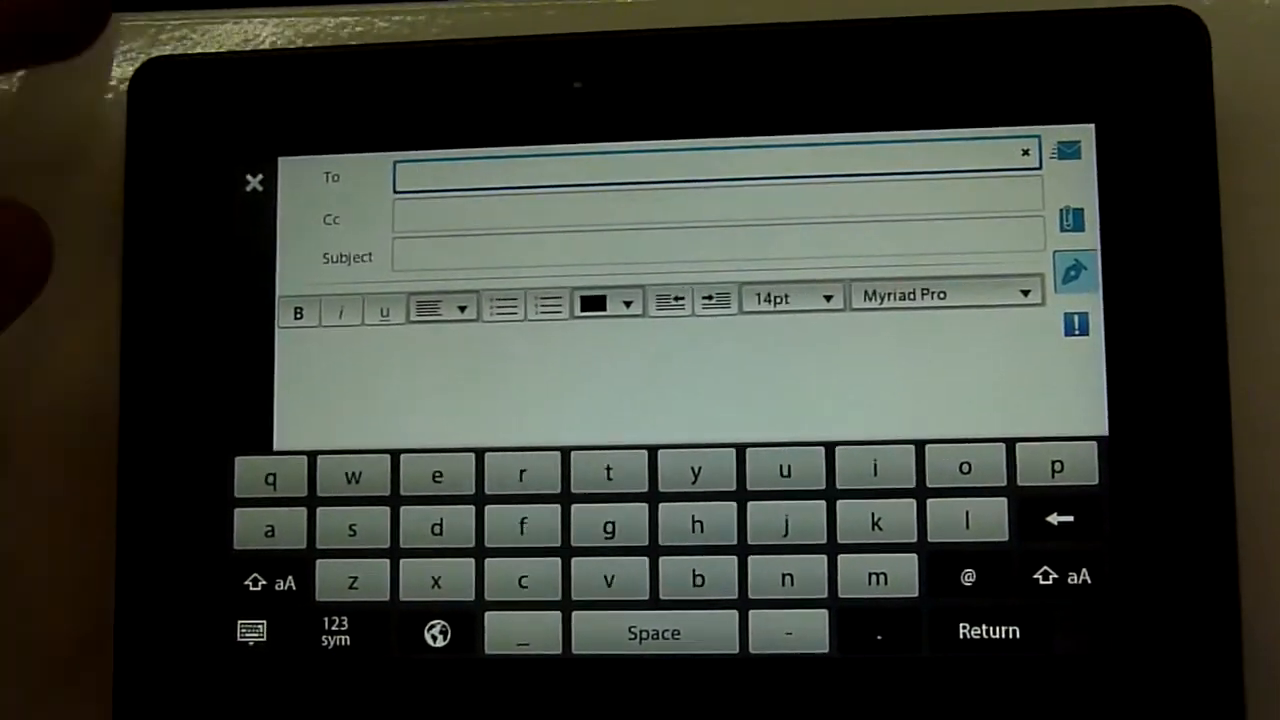
pyautogui.click(254, 182)
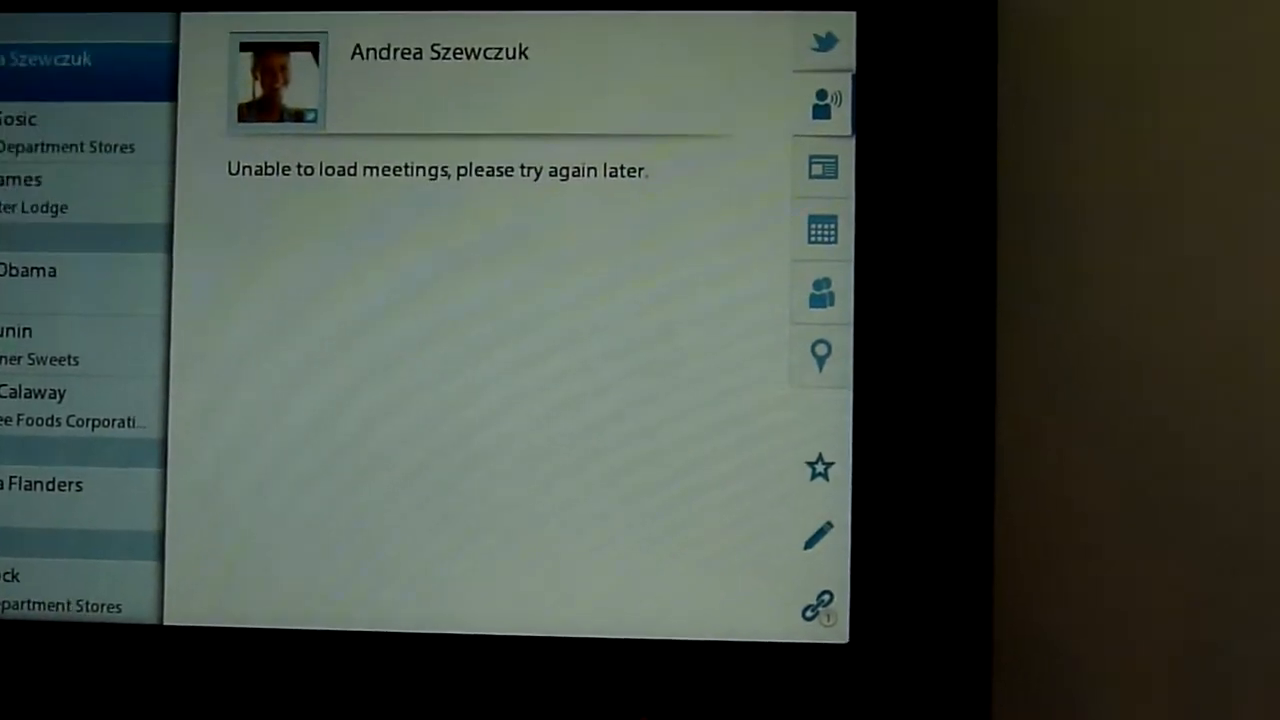
pyautogui.click(816, 164)
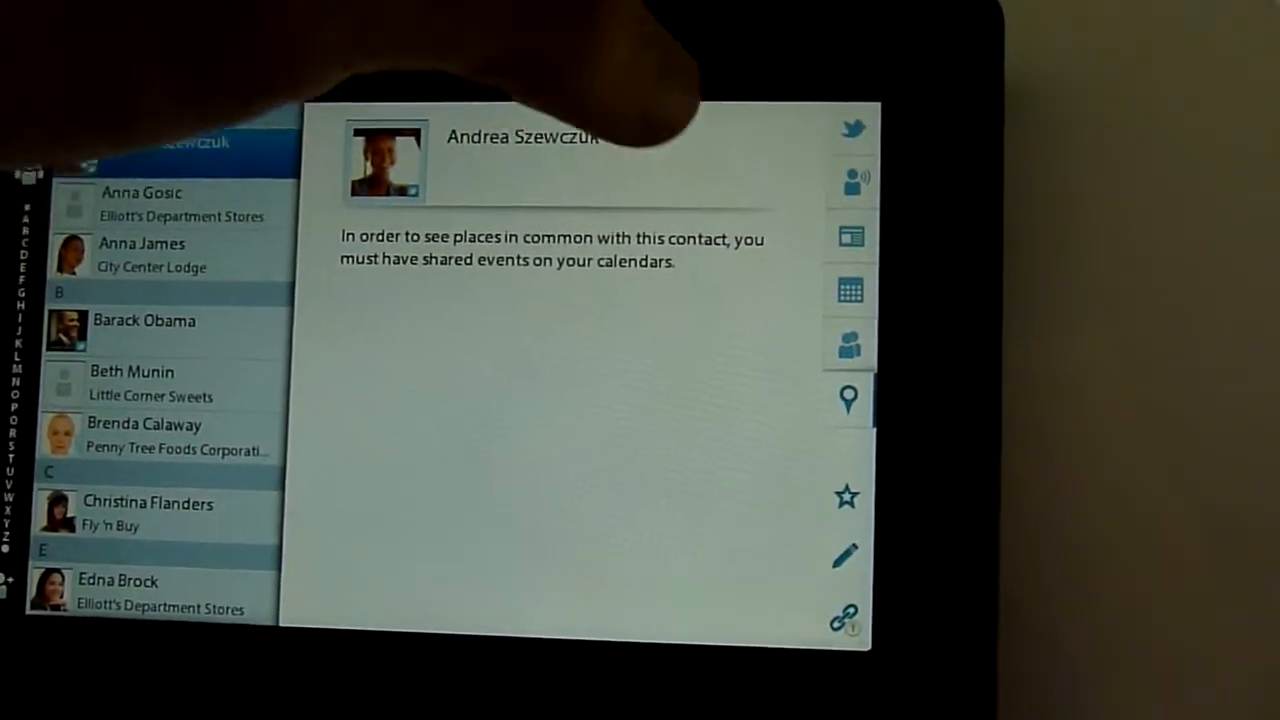
pyautogui.click(852, 128)
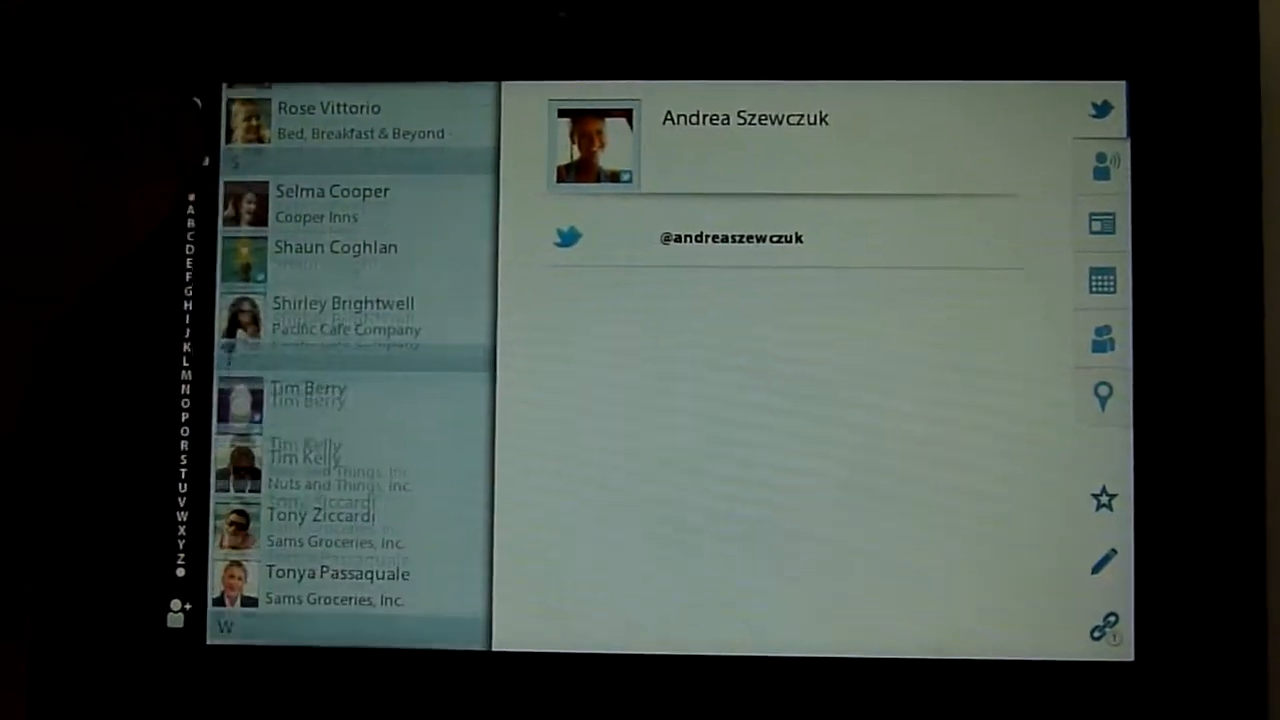
pyautogui.scroll(3)
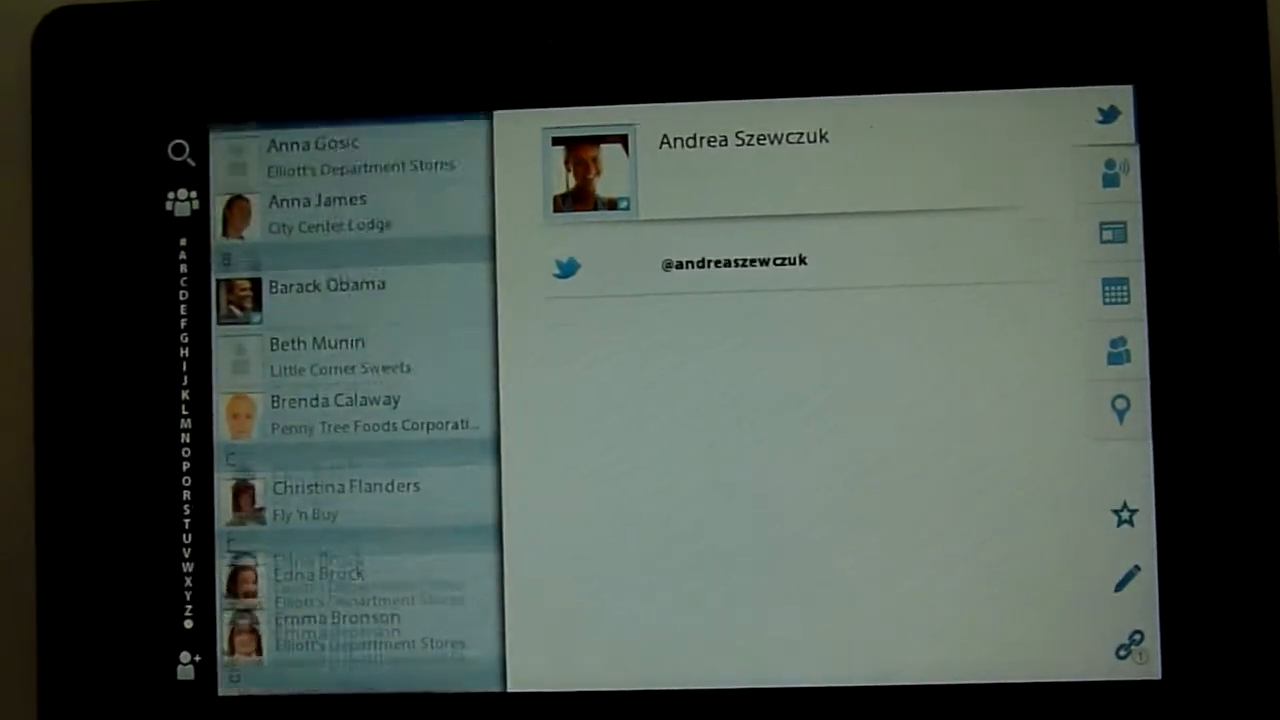